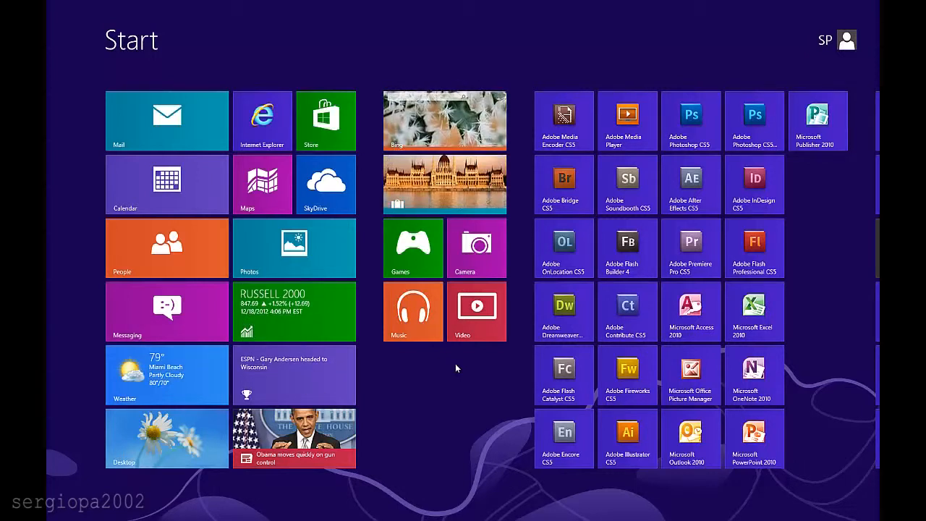
Go to the desktop from the Start screen's Desktop tile
left_click(167, 437)
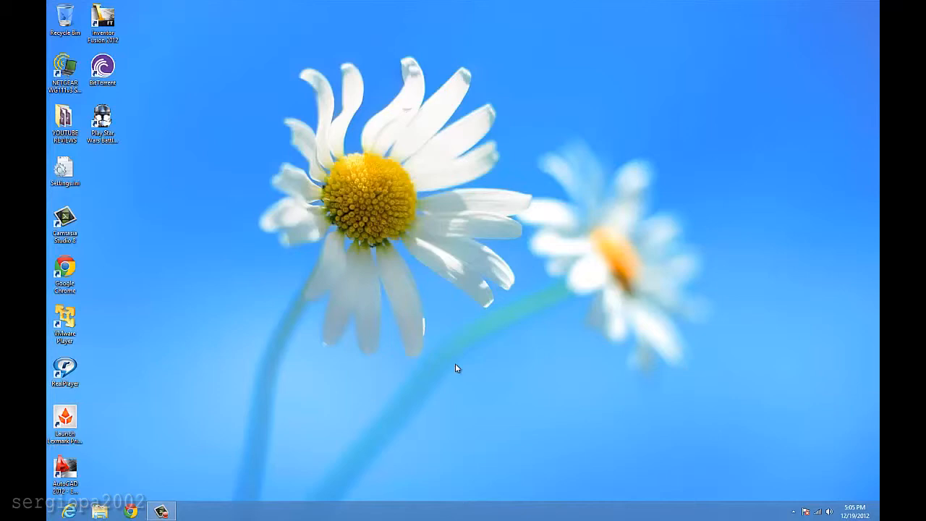
mouse_move(443, 402)
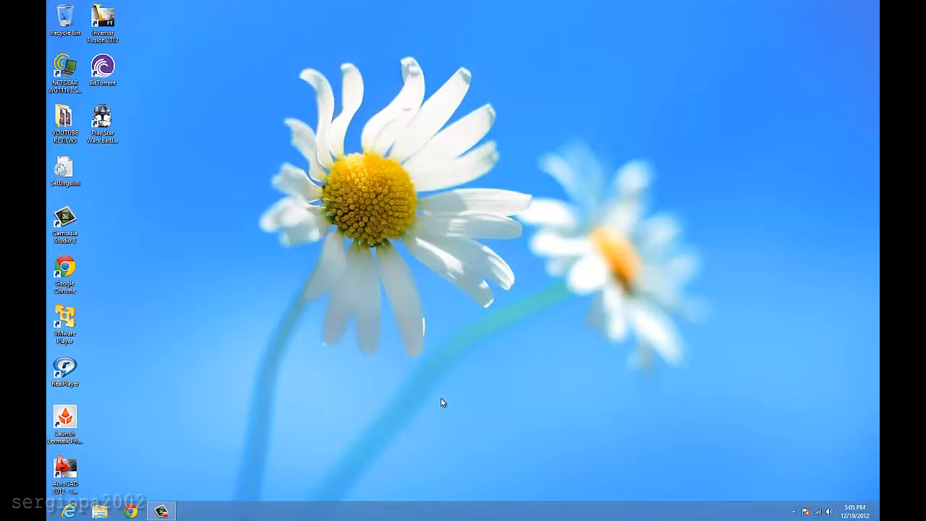
mouse_move(282, 465)
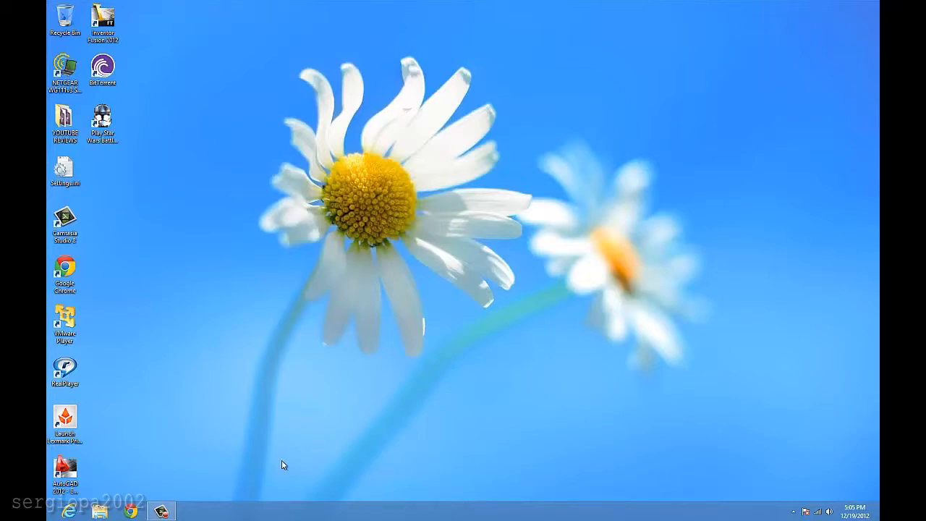
mouse_move(51, 512)
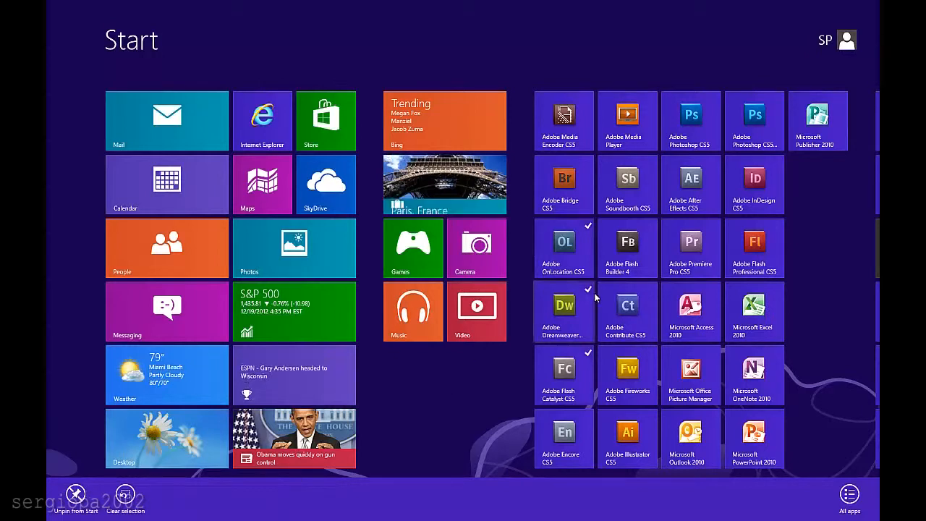
Show the Flash Catalyst tile's commands, then clear the tile selection
right_click(564, 376)
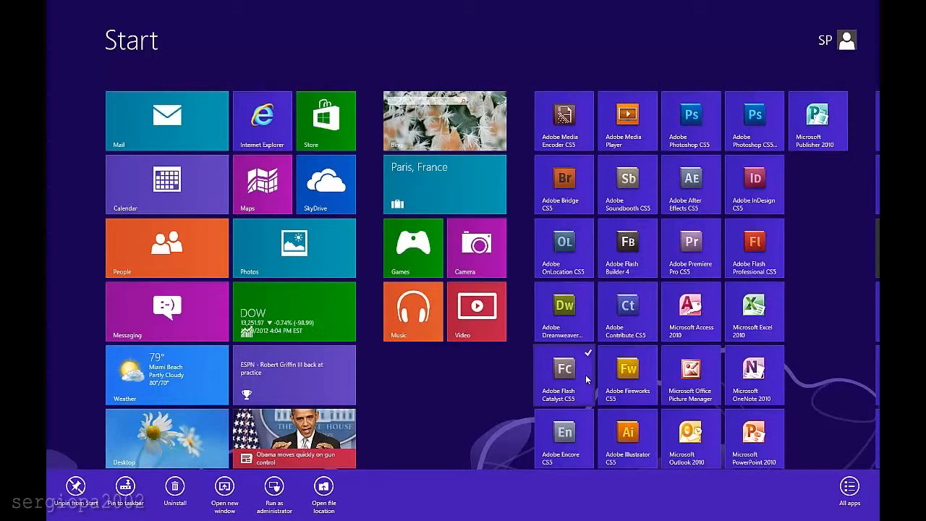
left_click(478, 396)
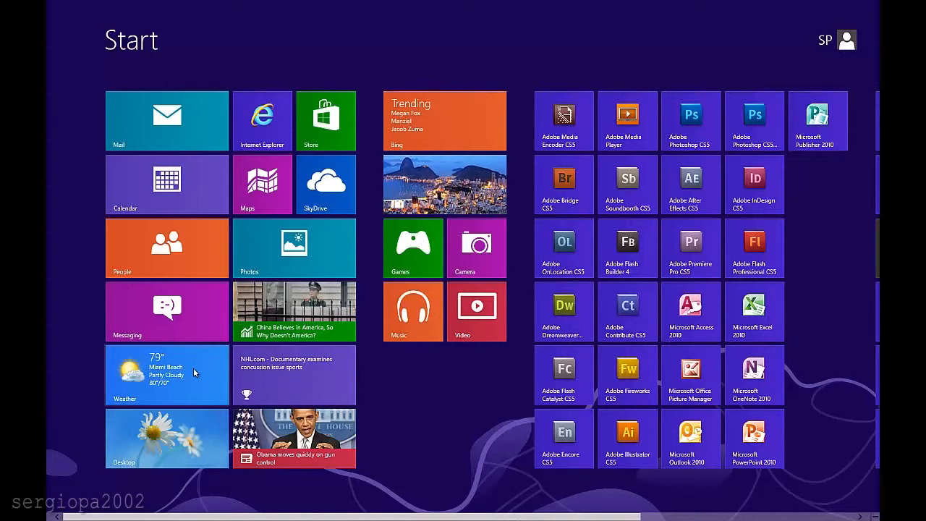
left_click(166, 374)
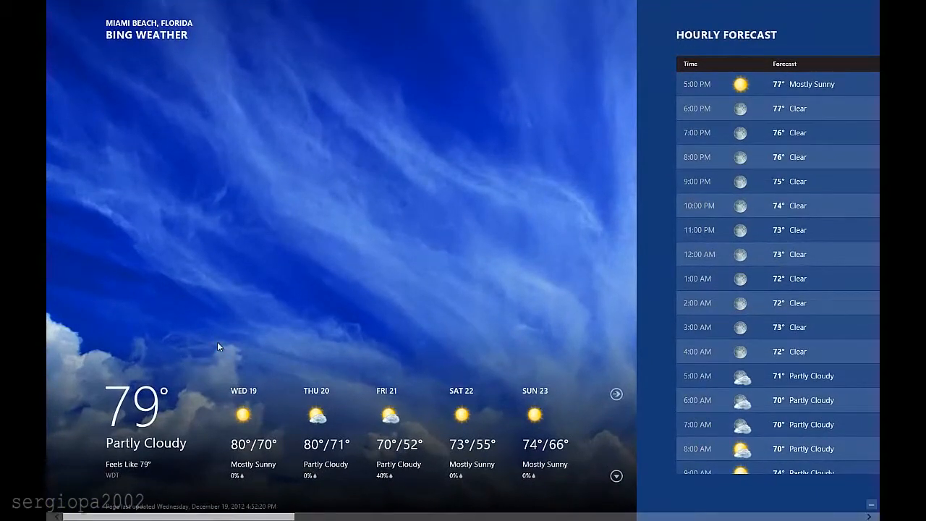
key("Super")
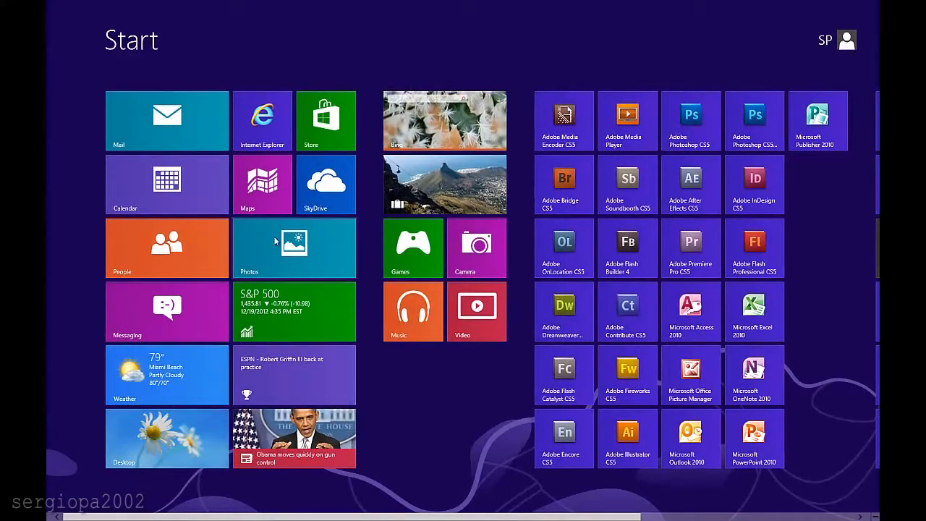
Add Apple (AAPL) to the Bing Finance watchlist
left_click(292, 311)
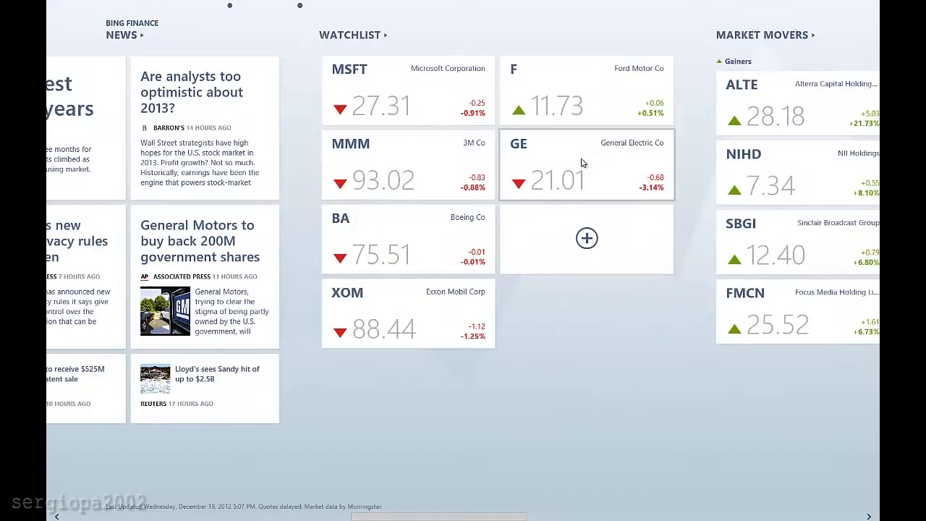
left_click(585, 238)
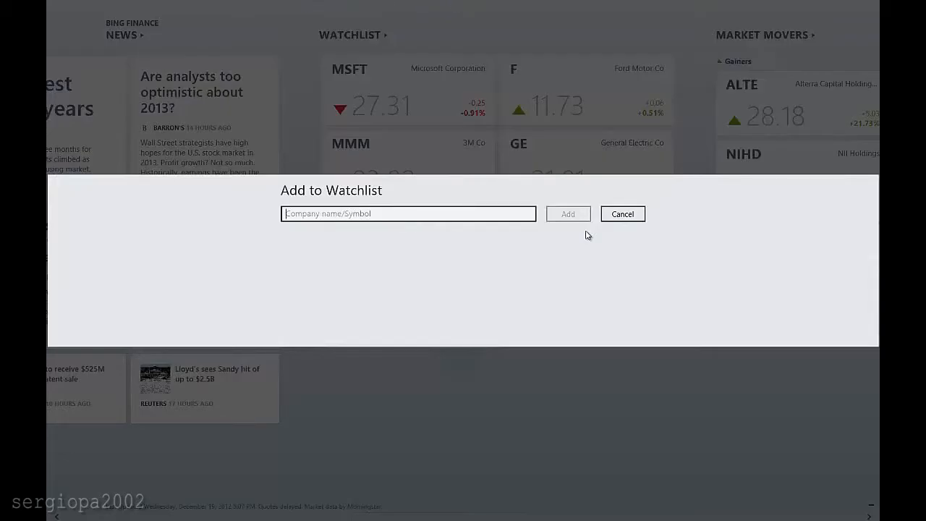
type("aapl")
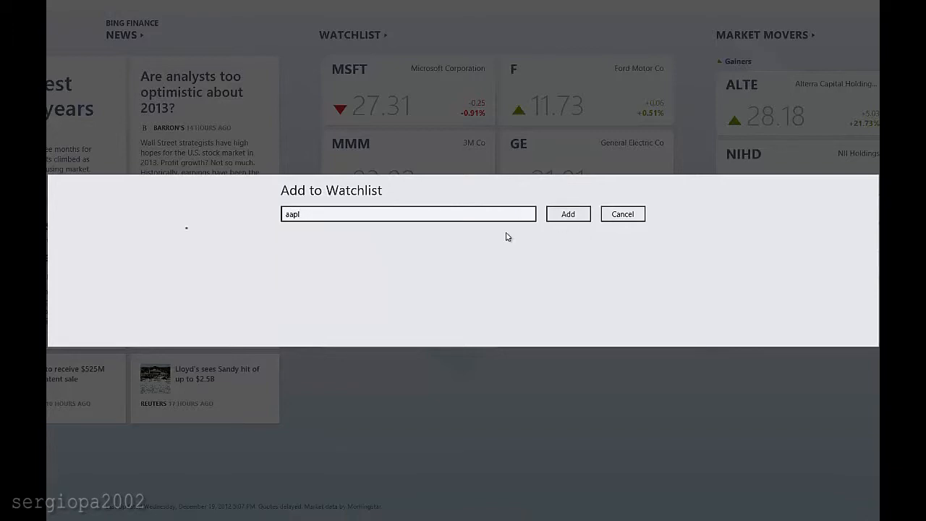
left_click(567, 214)
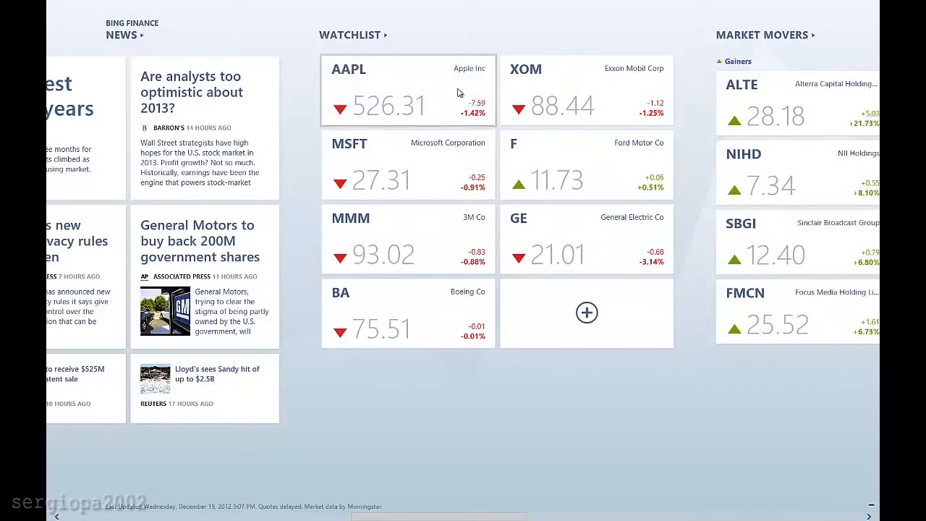
Browse the market movers, rates and fund picks, then return to Start
scroll("right", 3)
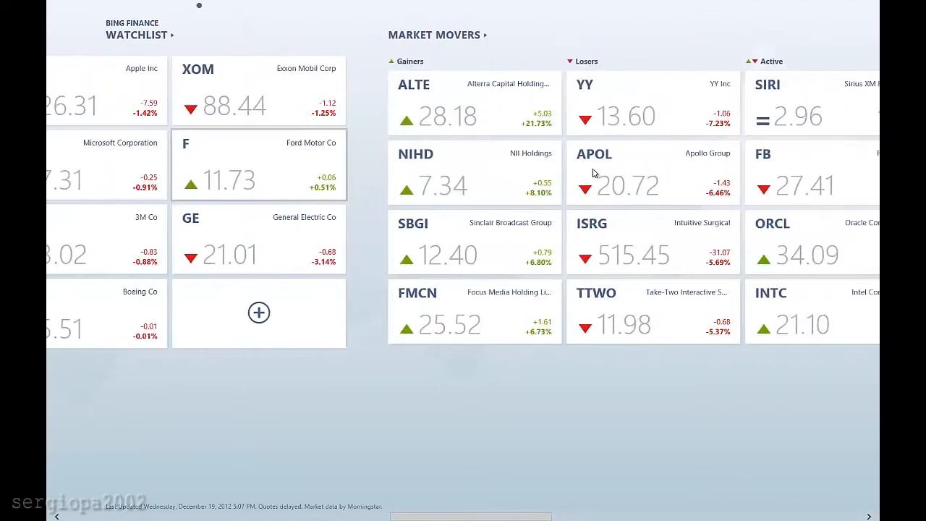
scroll("right", 3)
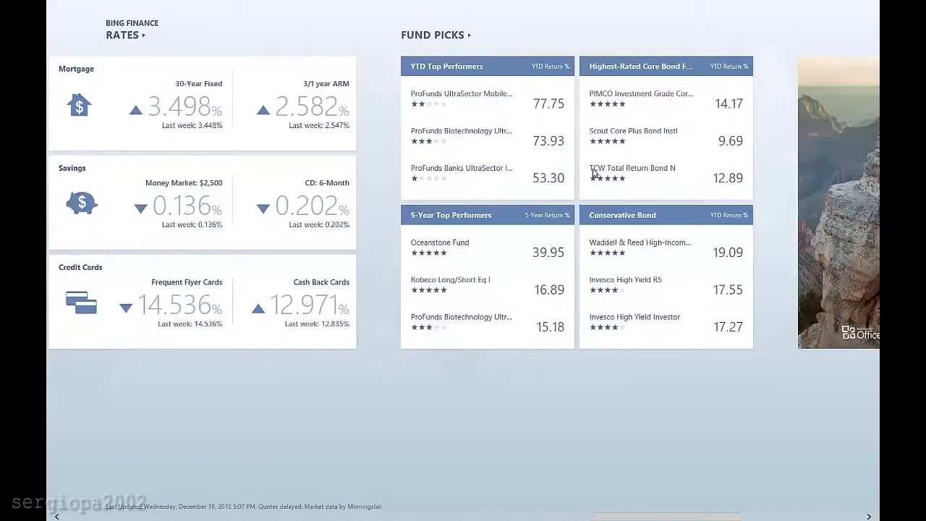
scroll("left", 3)
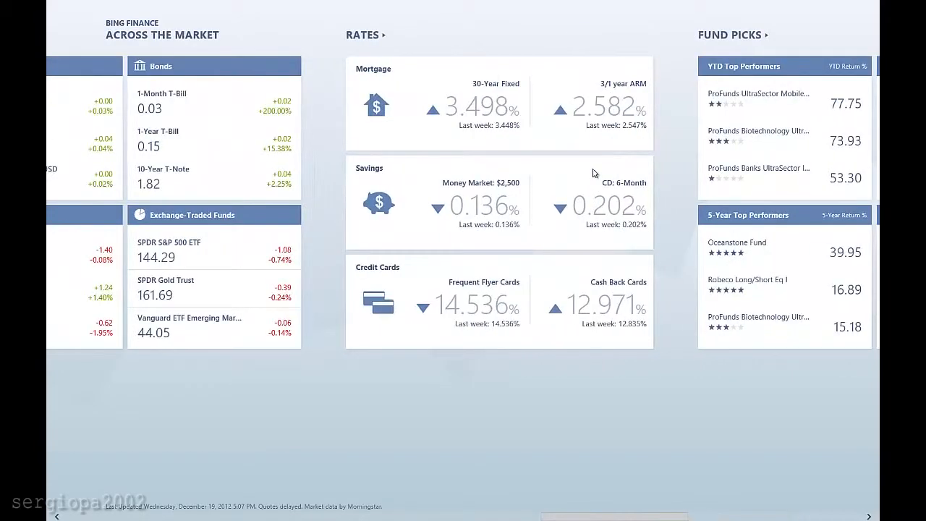
key("Super")
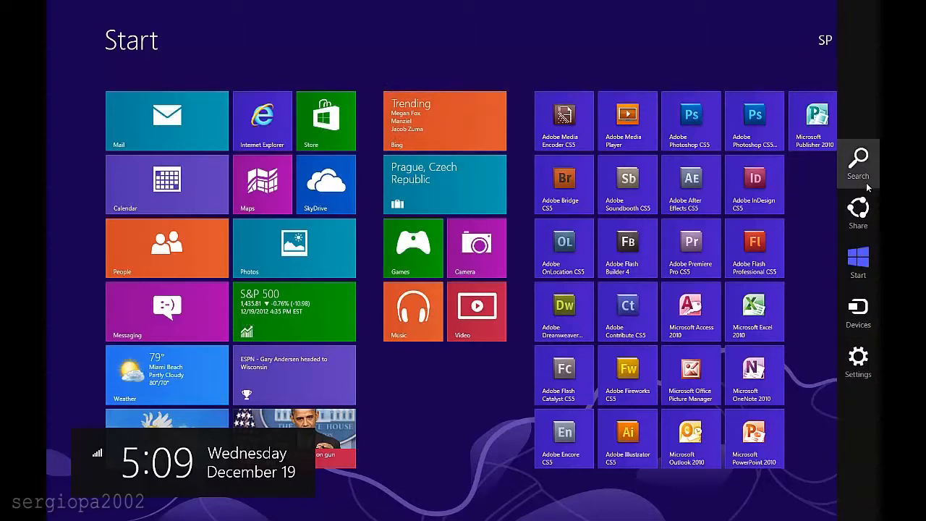
left_click(856, 160)
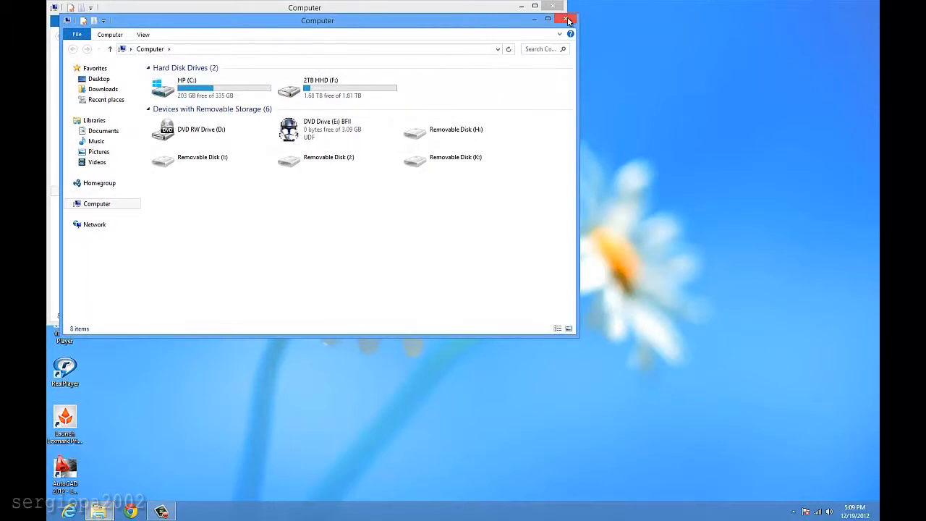
left_click(567, 21)
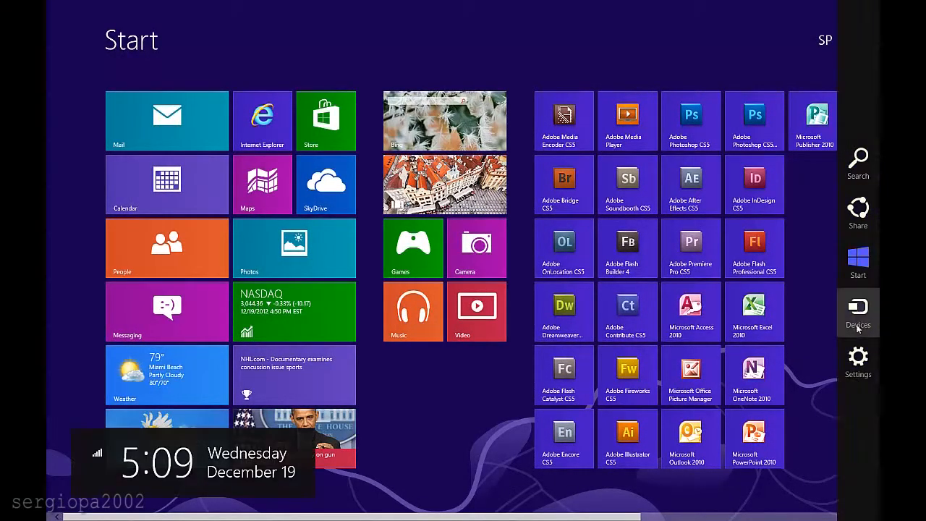
Show the Settings pane from the charms bar
left_click(857, 356)
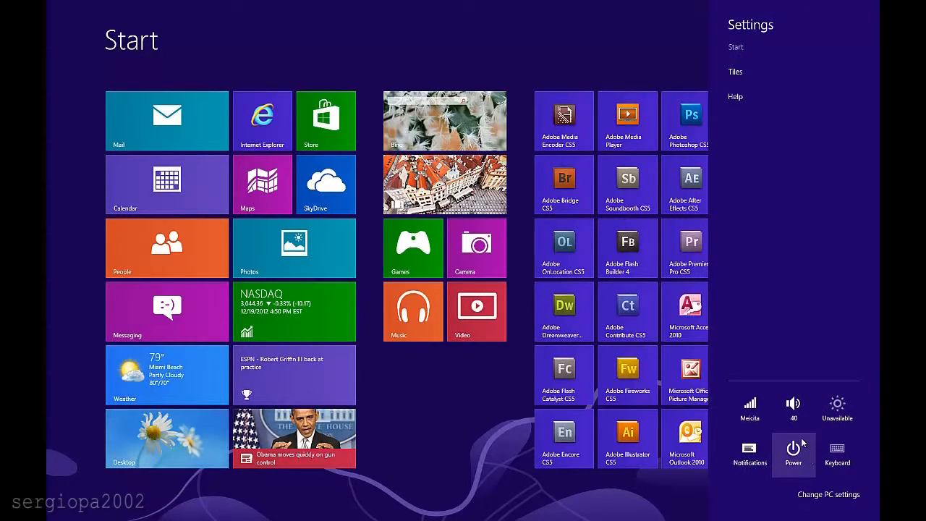
mouse_move(831, 445)
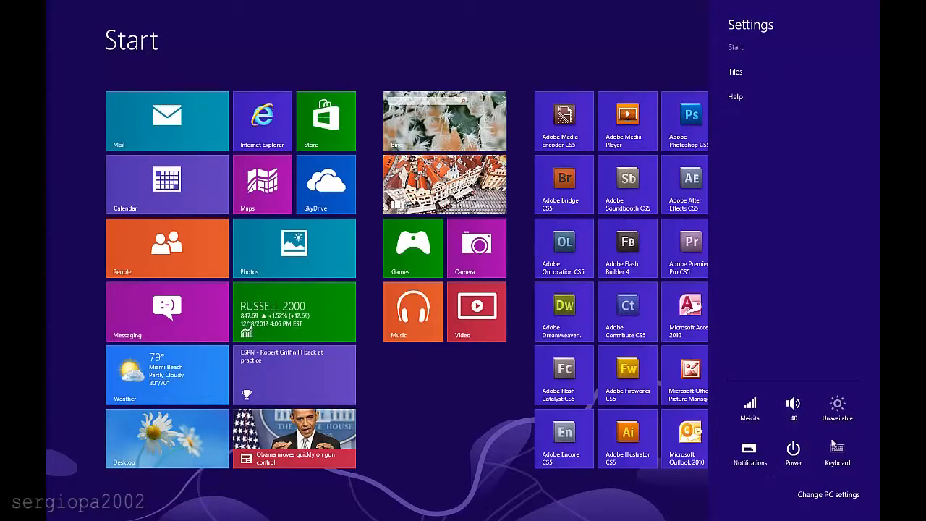
mouse_move(781, 97)
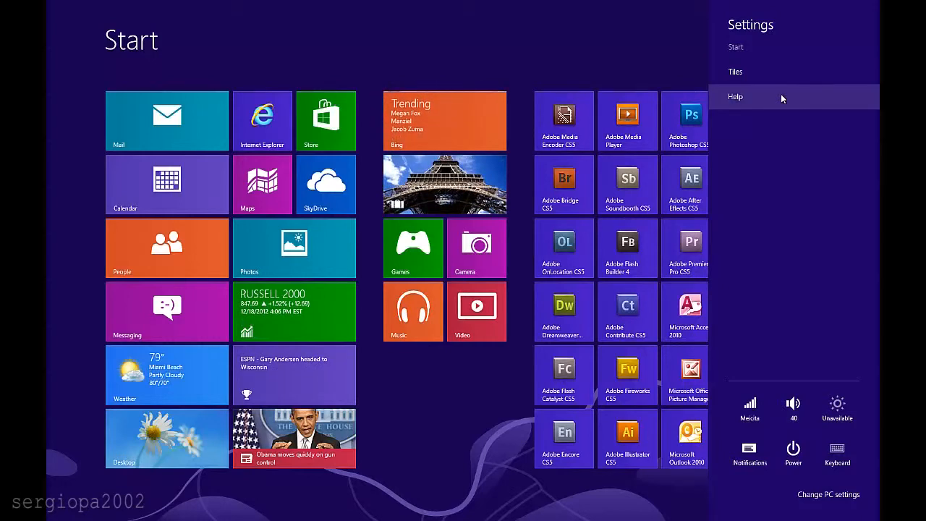
Switch between the desktop and the Start screen
left_click(166, 437)
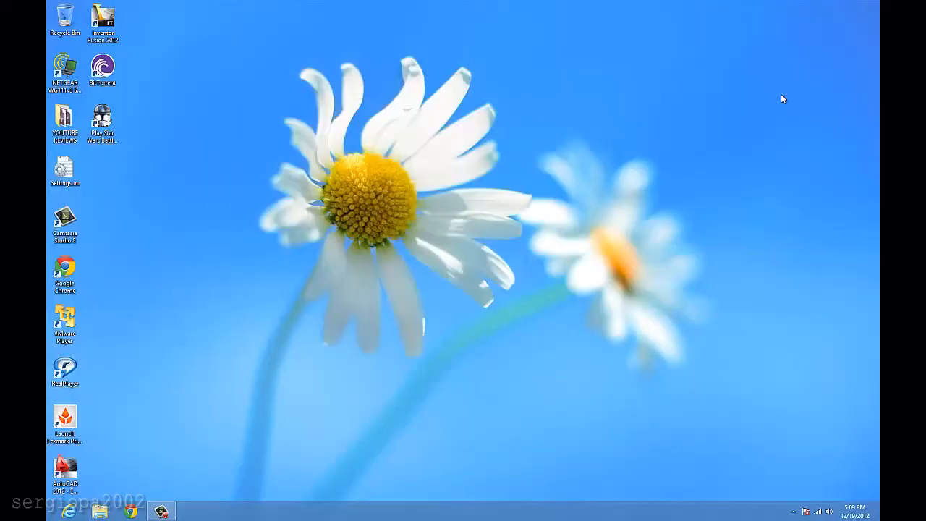
mouse_move(764, 107)
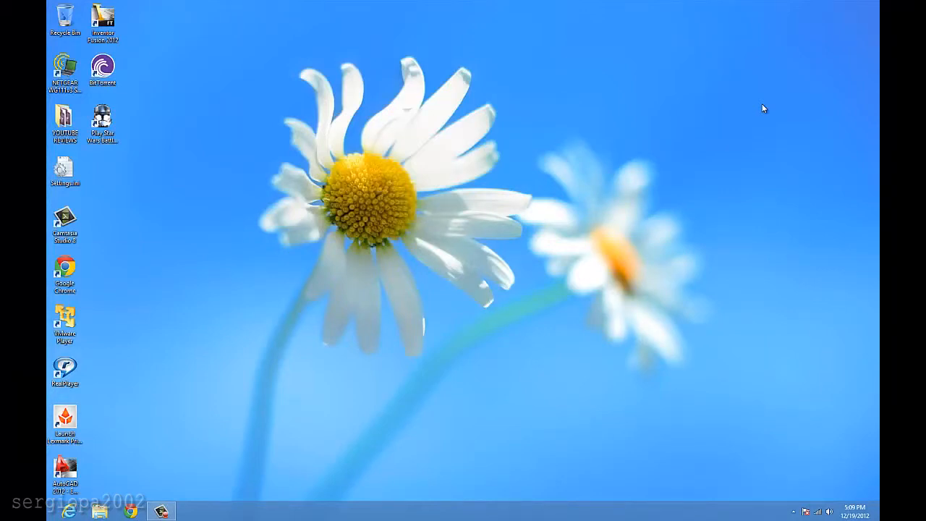
mouse_move(711, 139)
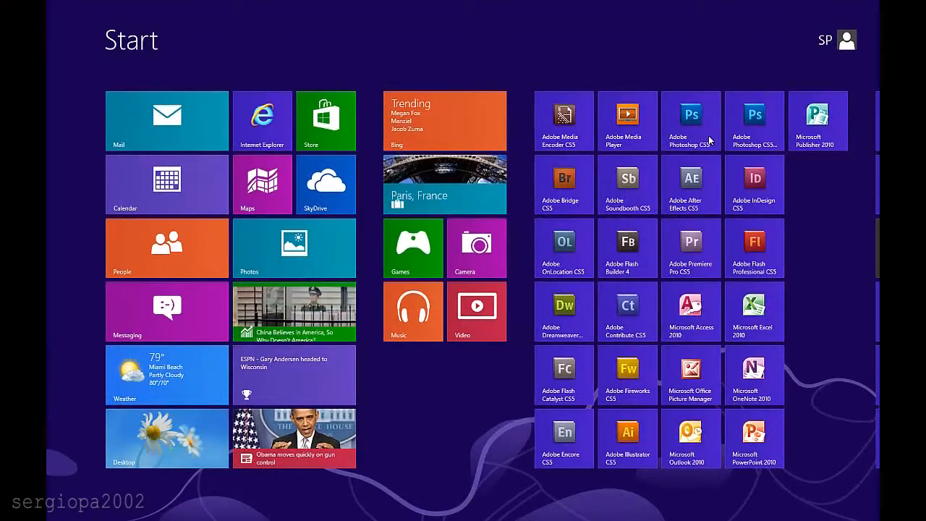
Bring up the File Explorer folder holding bf2_original_dvd.iso
left_click(166, 437)
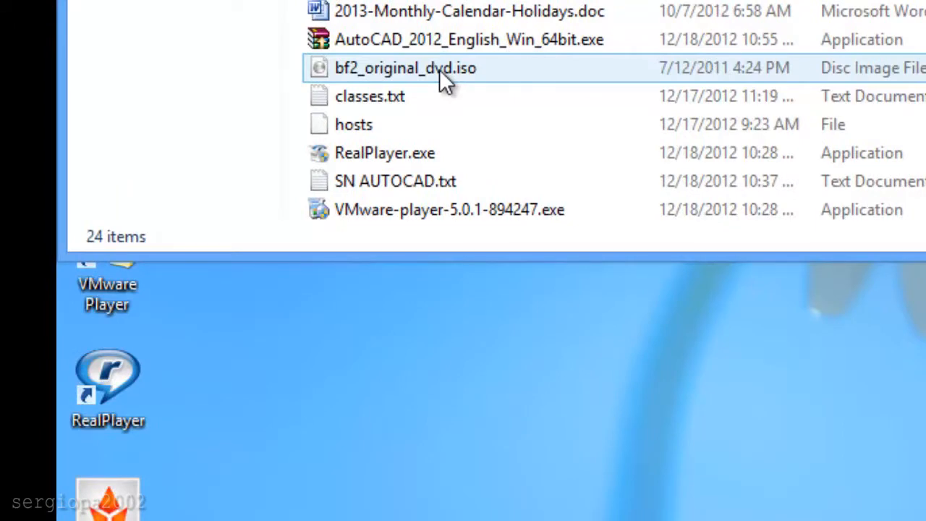
Mount bf2_original_dvd.iso as a drive from its context menu
right_click(405, 68)
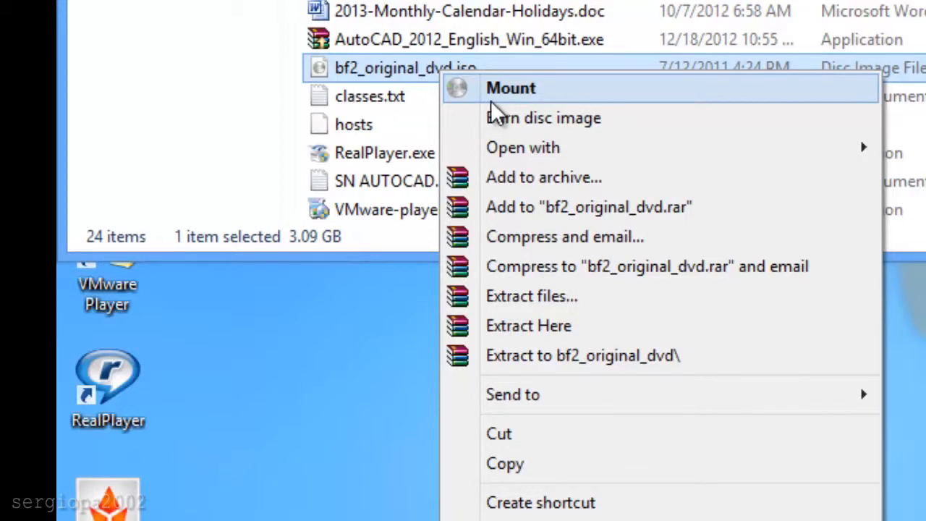
left_click(510, 88)
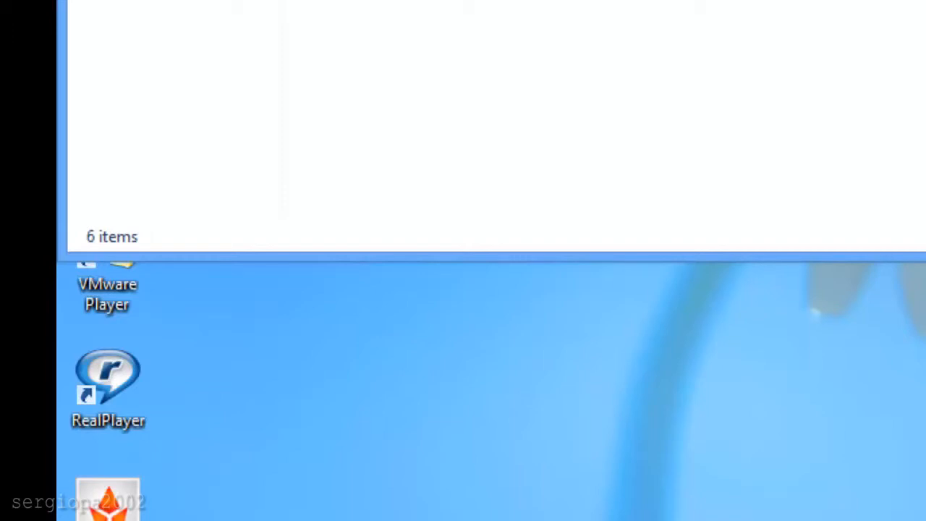
Check the mounted BF2 disc under Computer, then close File Explorer
left_click(115, 64)
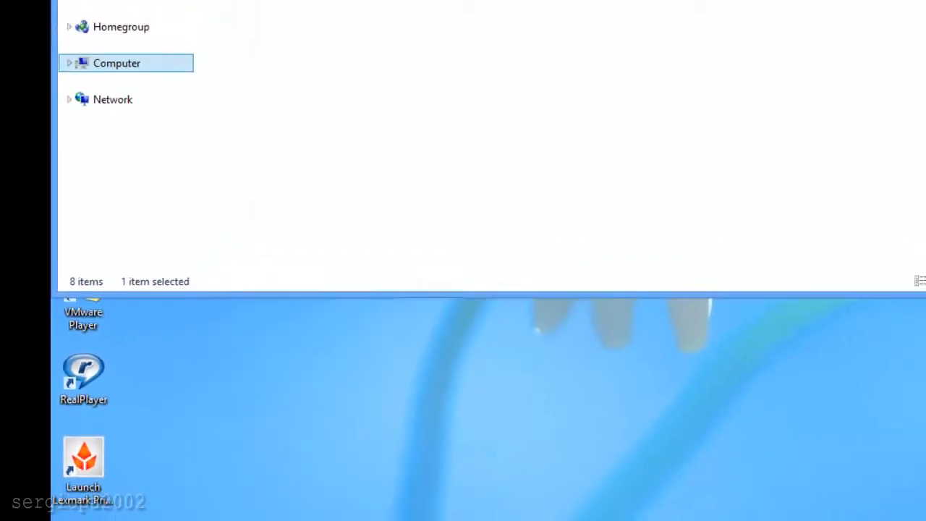
left_click(521, 7)
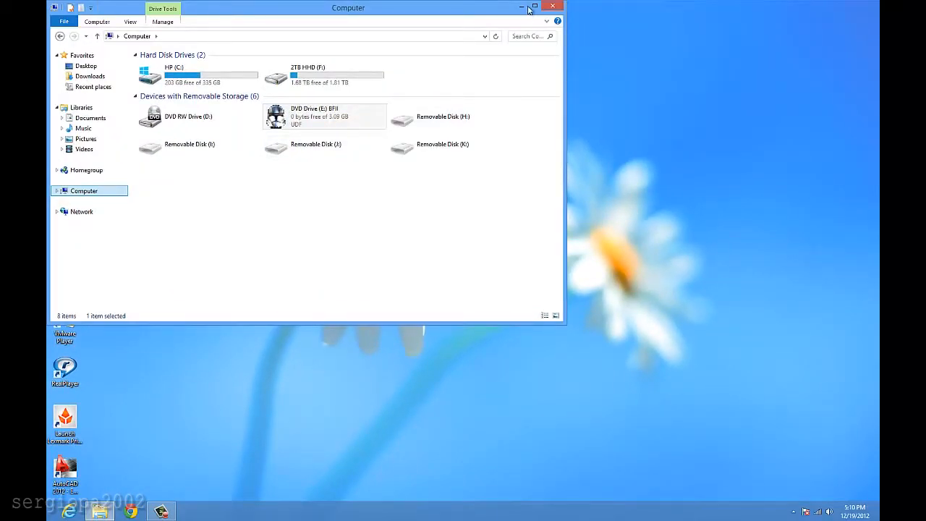
left_click(534, 7)
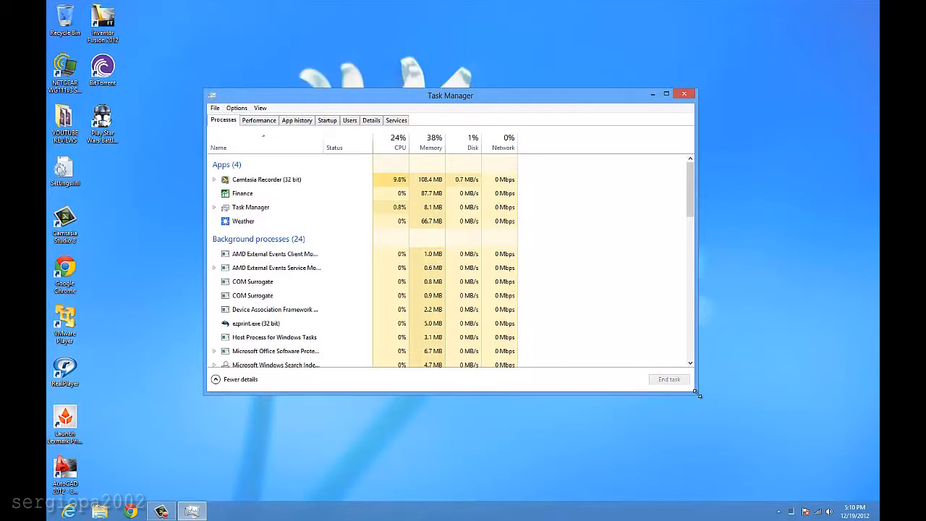
Enlarge Task Manager and show the CPU performance graph
left_click_drag(697, 394, 769, 412)
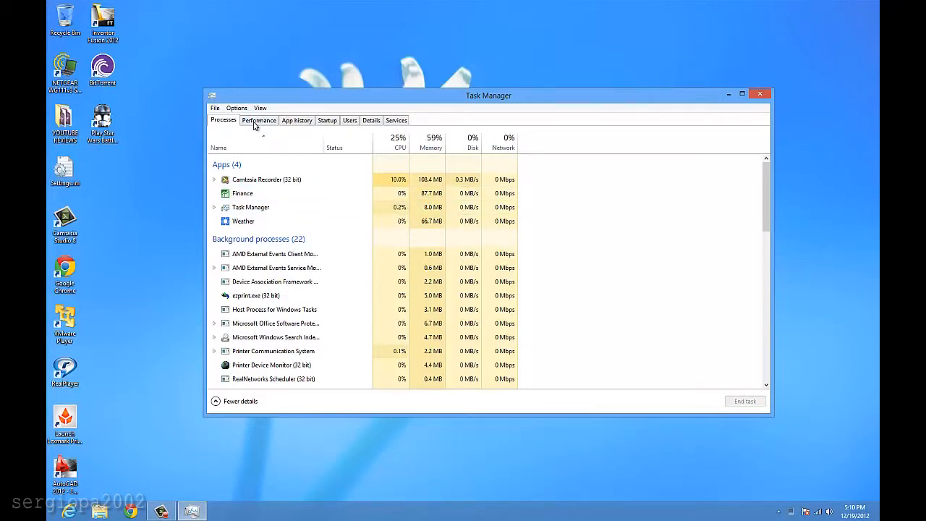
left_click(257, 120)
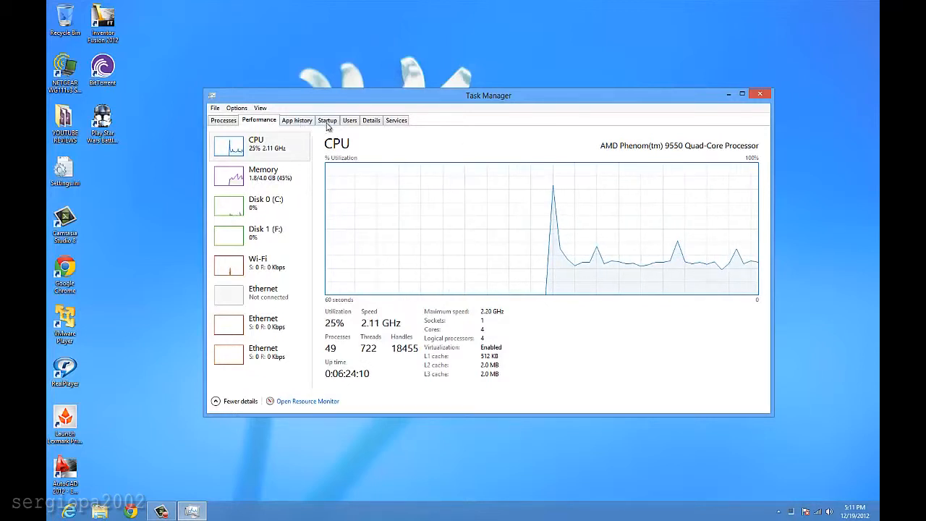
Review startup programs, selecting Adobe Updater Startup Utility, then show per-user usage
left_click(327, 120)
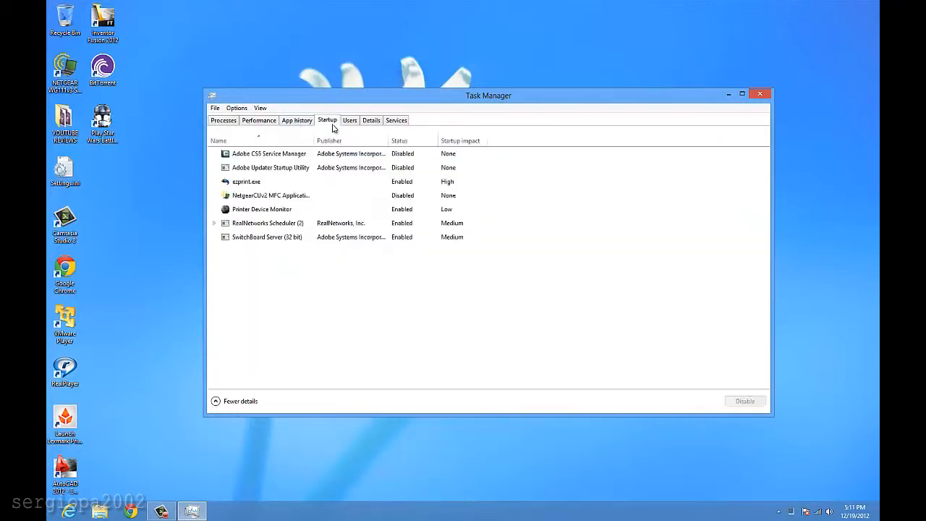
mouse_move(376, 136)
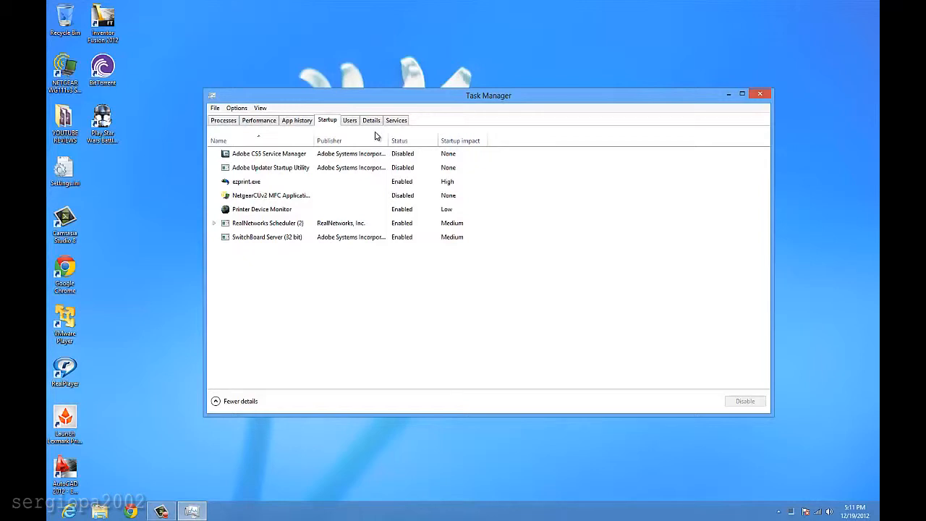
left_click(270, 168)
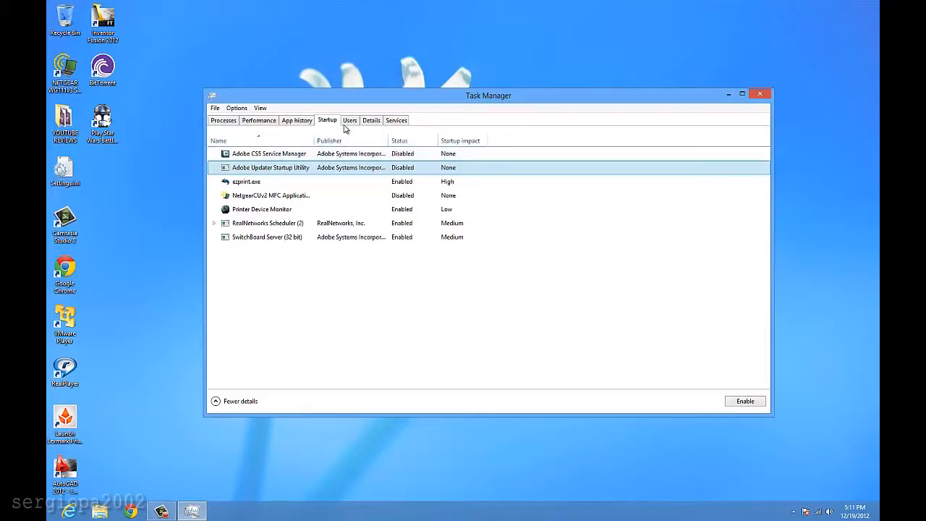
left_click(350, 120)
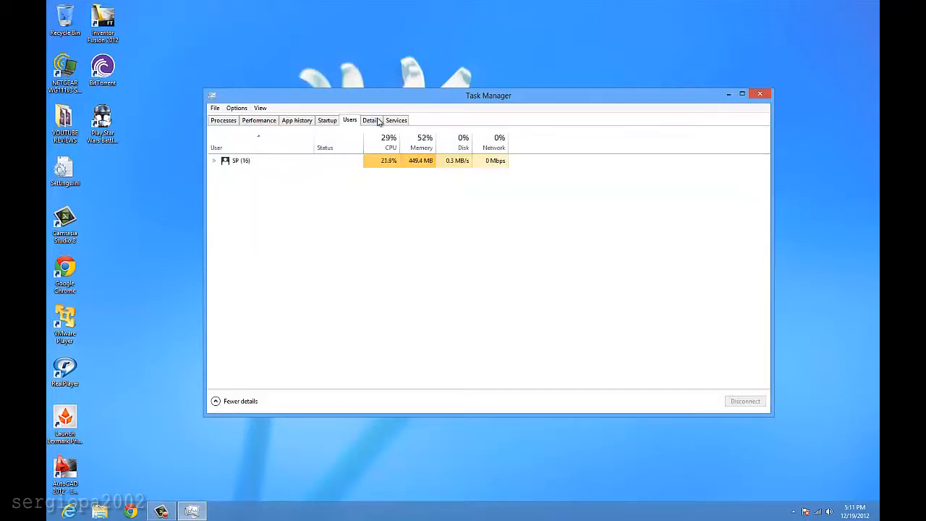
View the Details process list, then the Services list with status and descriptions
left_click(371, 120)
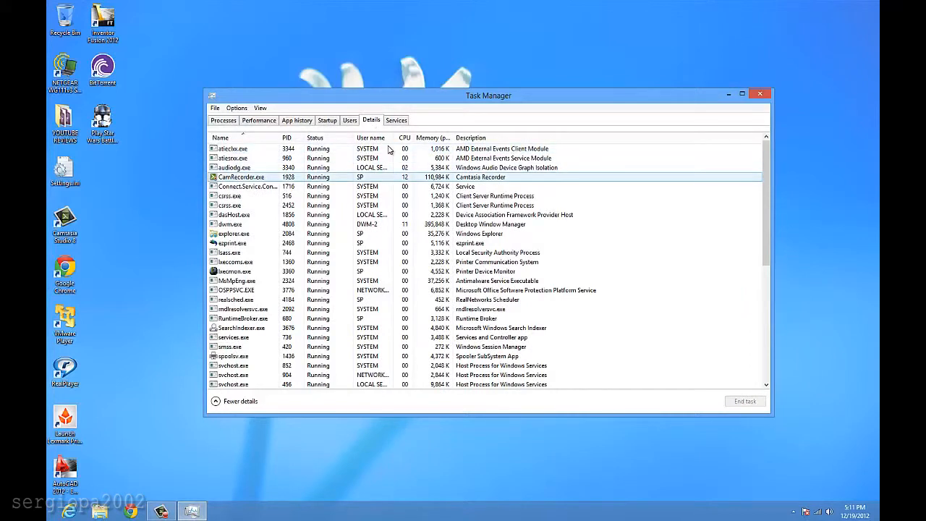
left_click(396, 120)
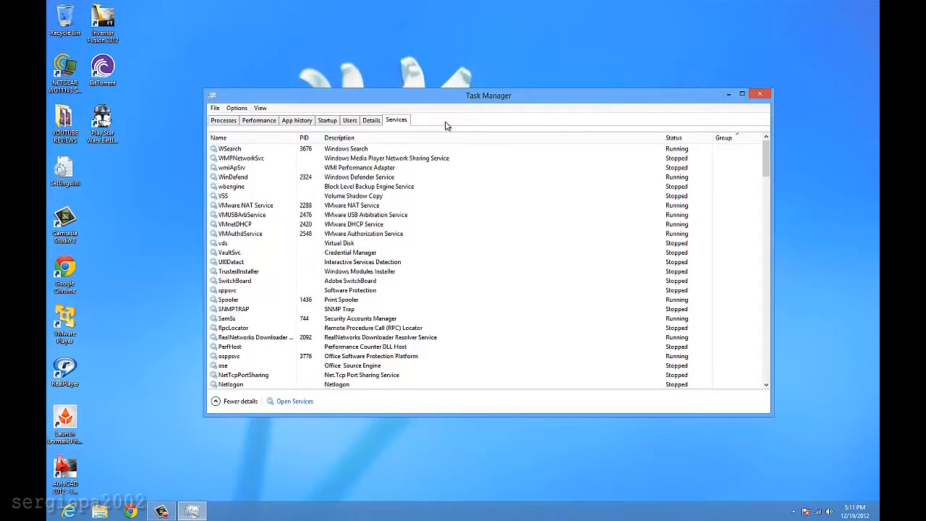
mouse_move(761, 94)
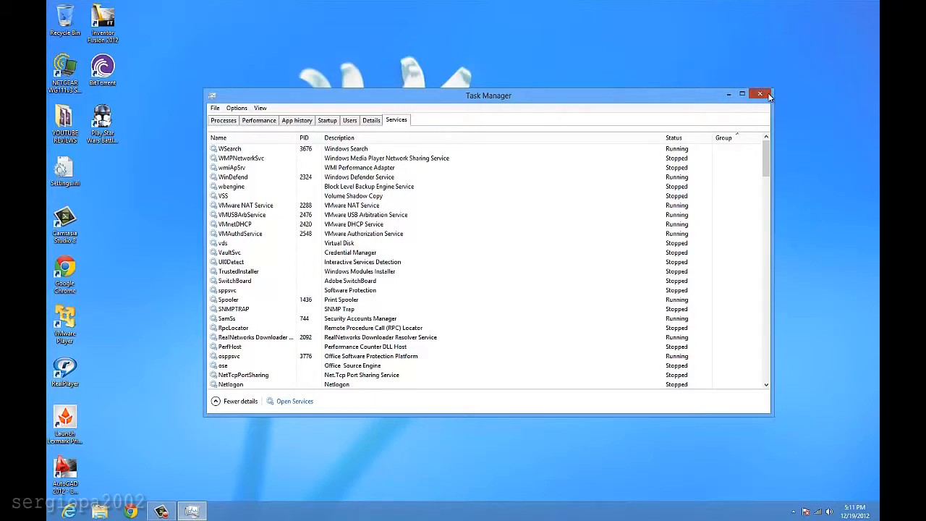
Close Task Manager and return to the Start screen via the Start charm
left_click(760, 95)
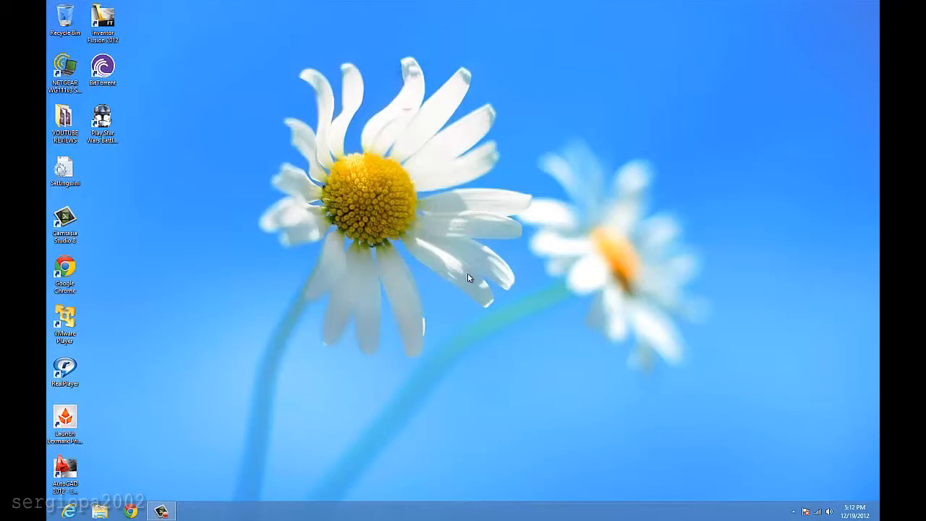
mouse_move(414, 237)
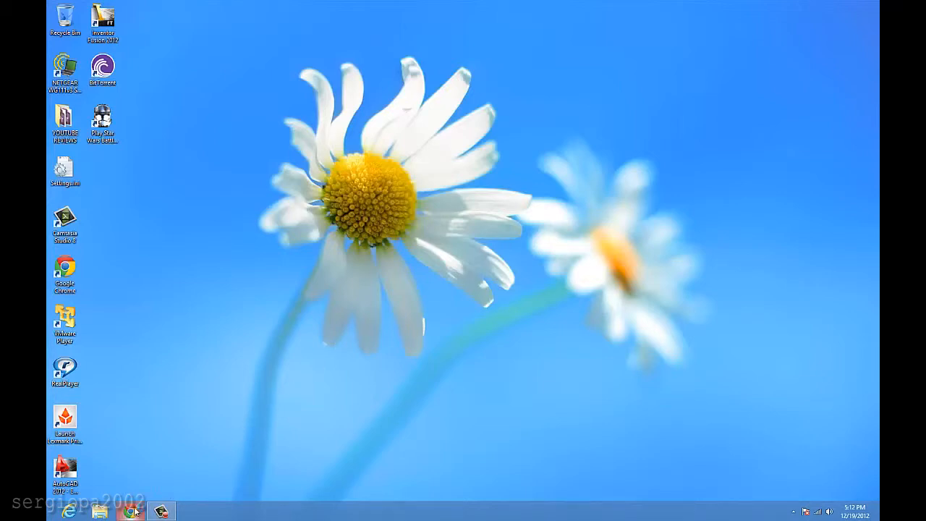
left_click(129, 512)
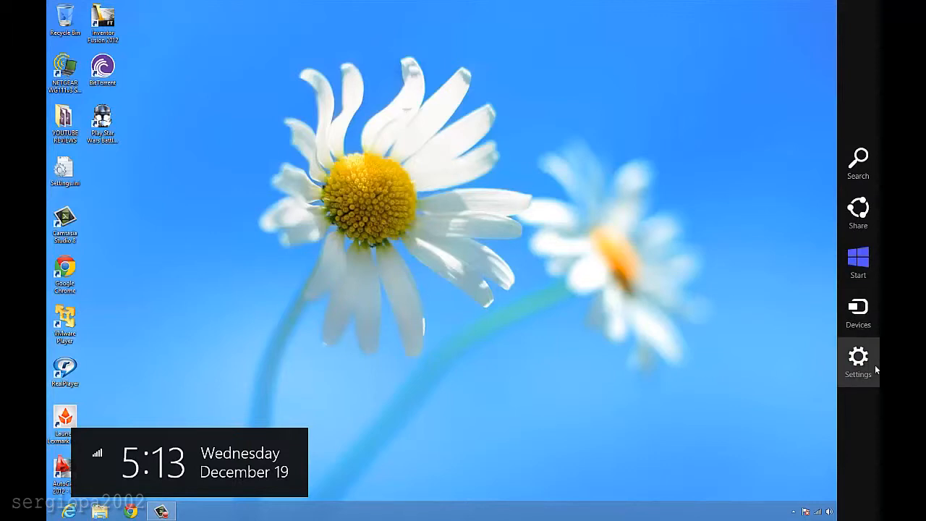
left_click(857, 261)
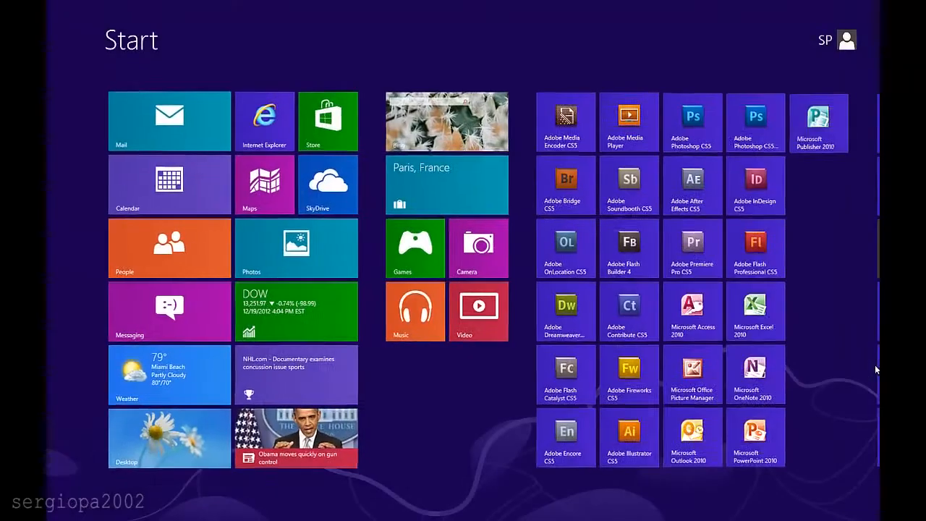